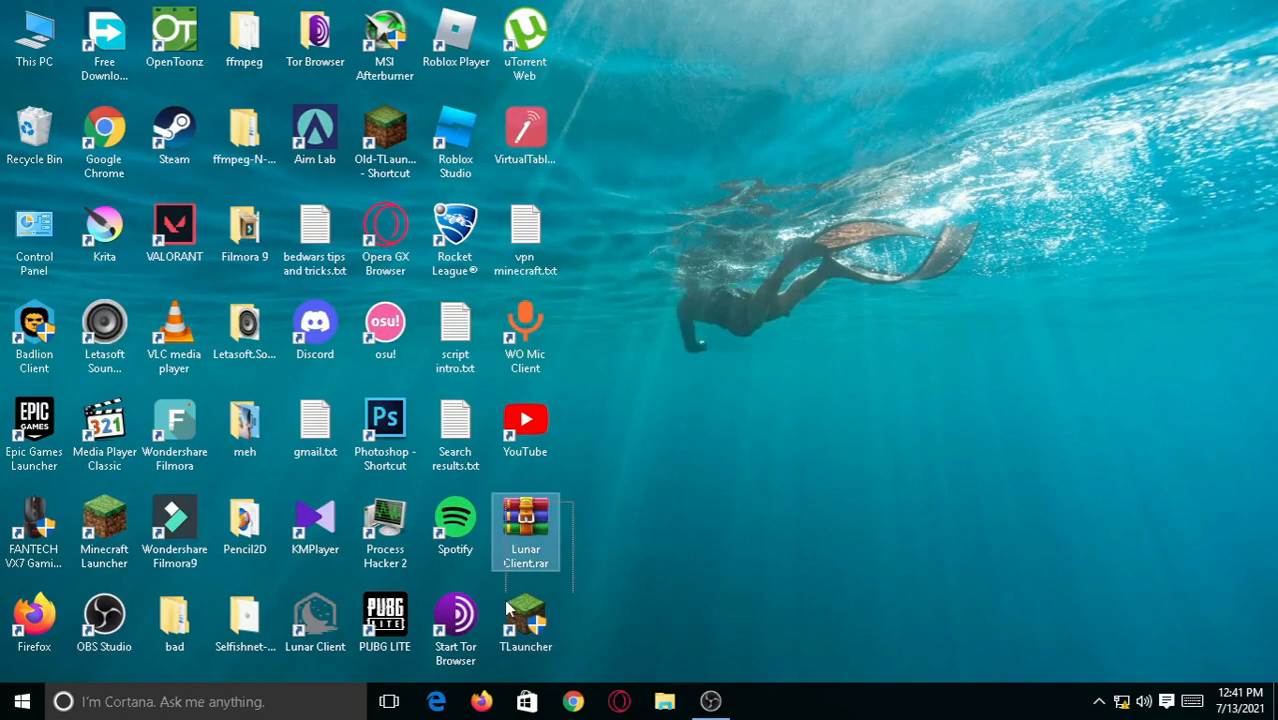
Launch Run from the Start menu search and enter %appdata% in its Open box
{"action": "left_click", "coordinate": [525, 620]}
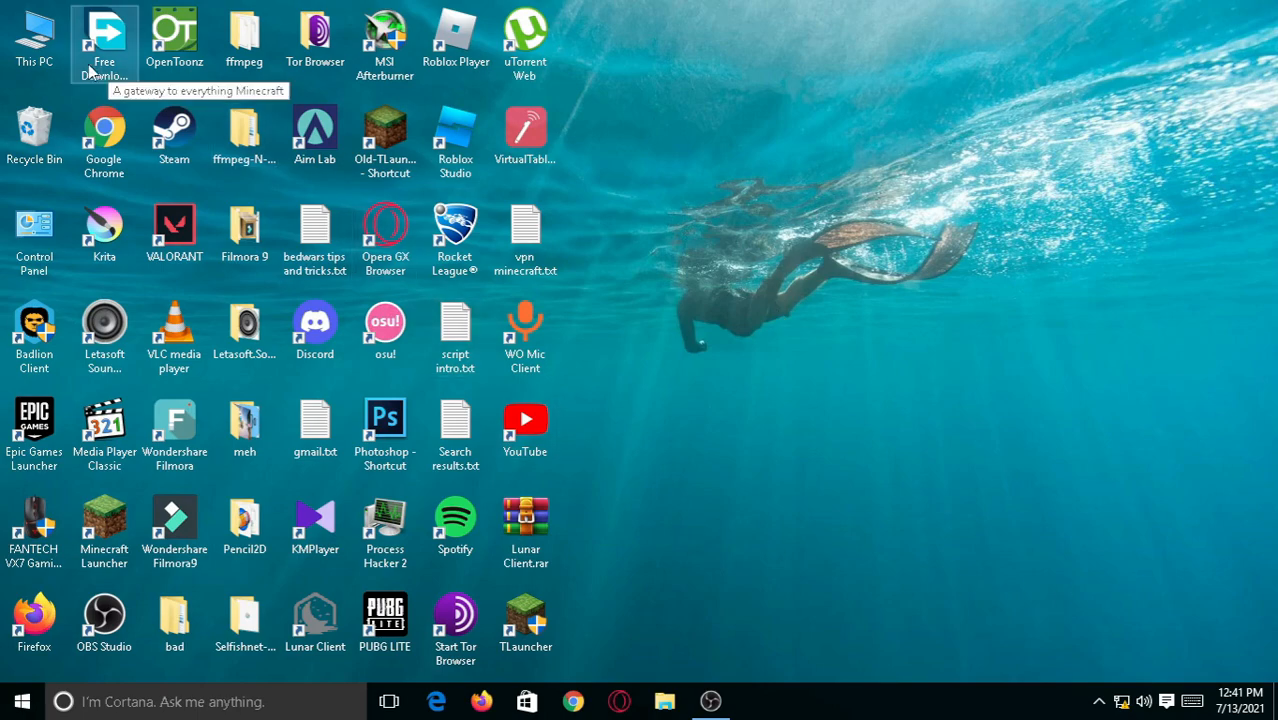
{"action": "mouse_move", "coordinate": [800, 445]}
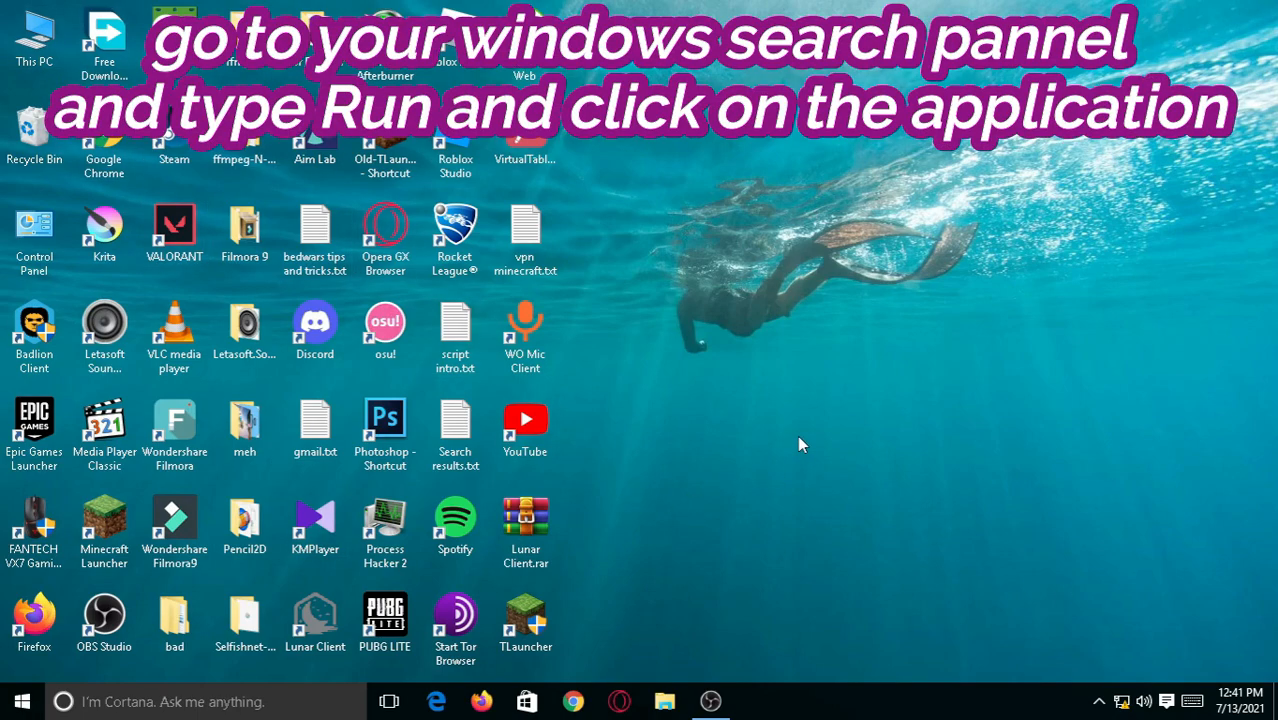
{"action": "left_click", "coordinate": [22, 701]}
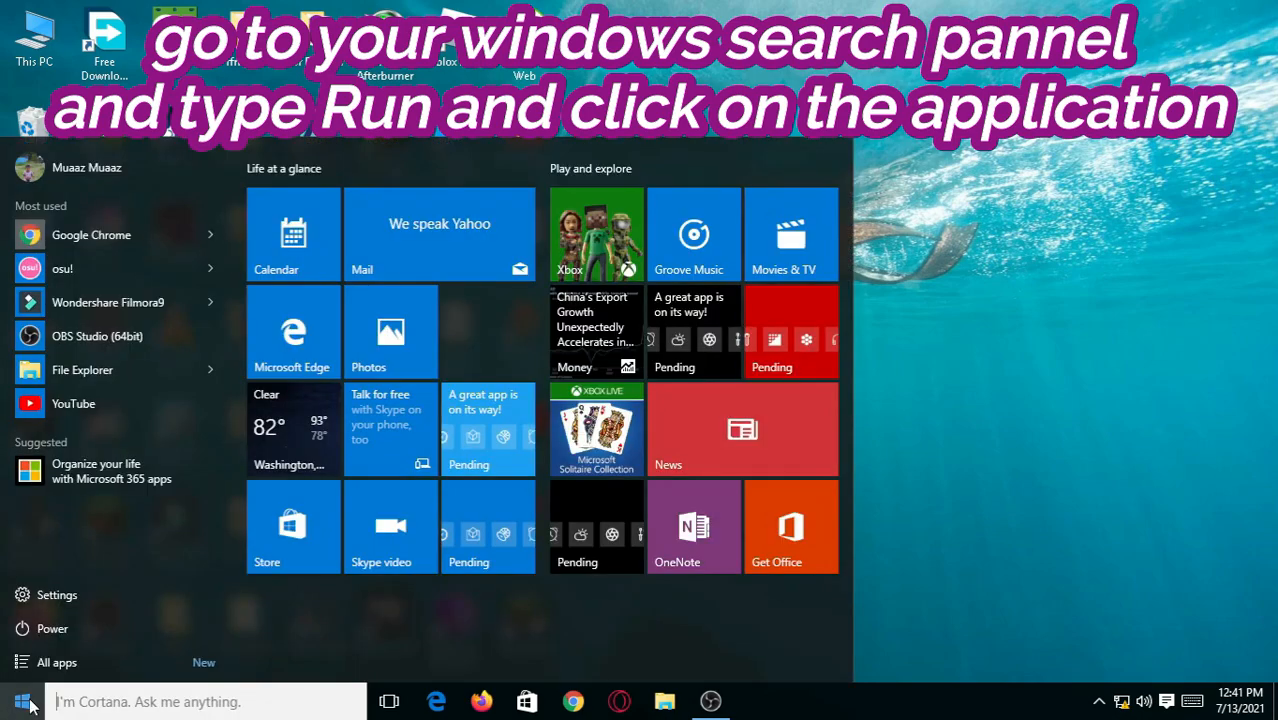
{"action": "type", "text": "run"}
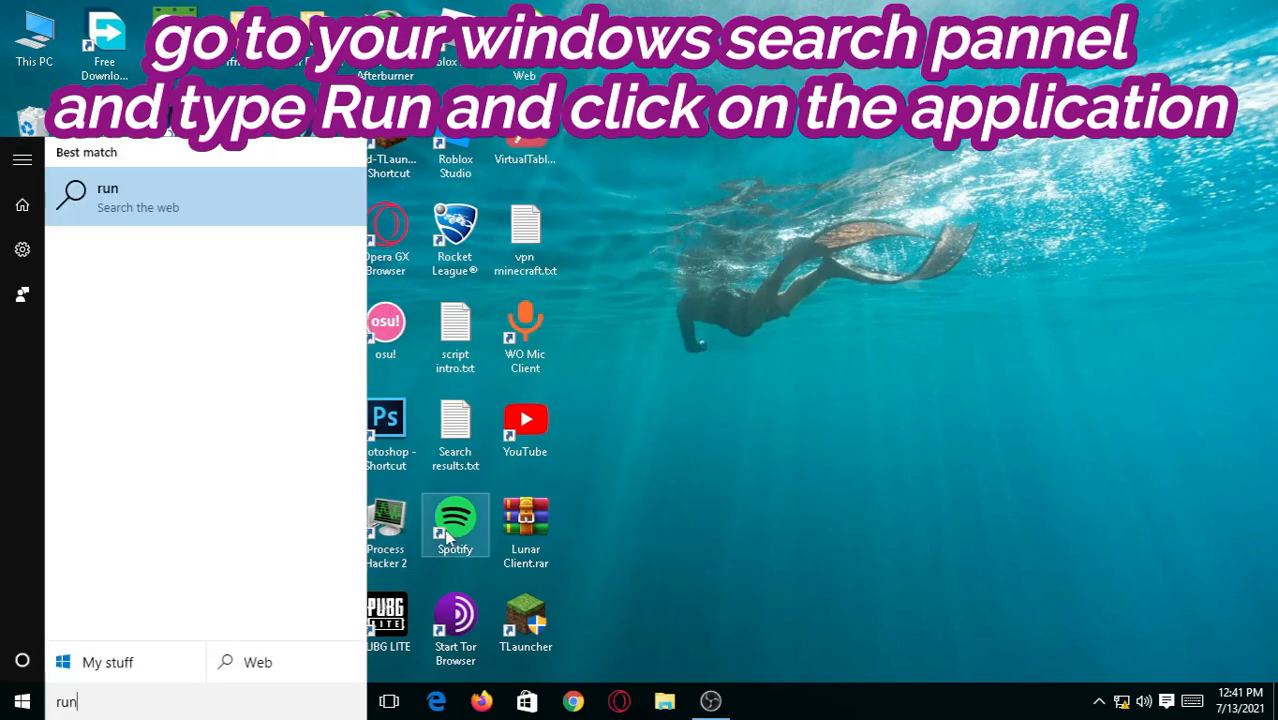
{"action": "left_click", "coordinate": [107, 196]}
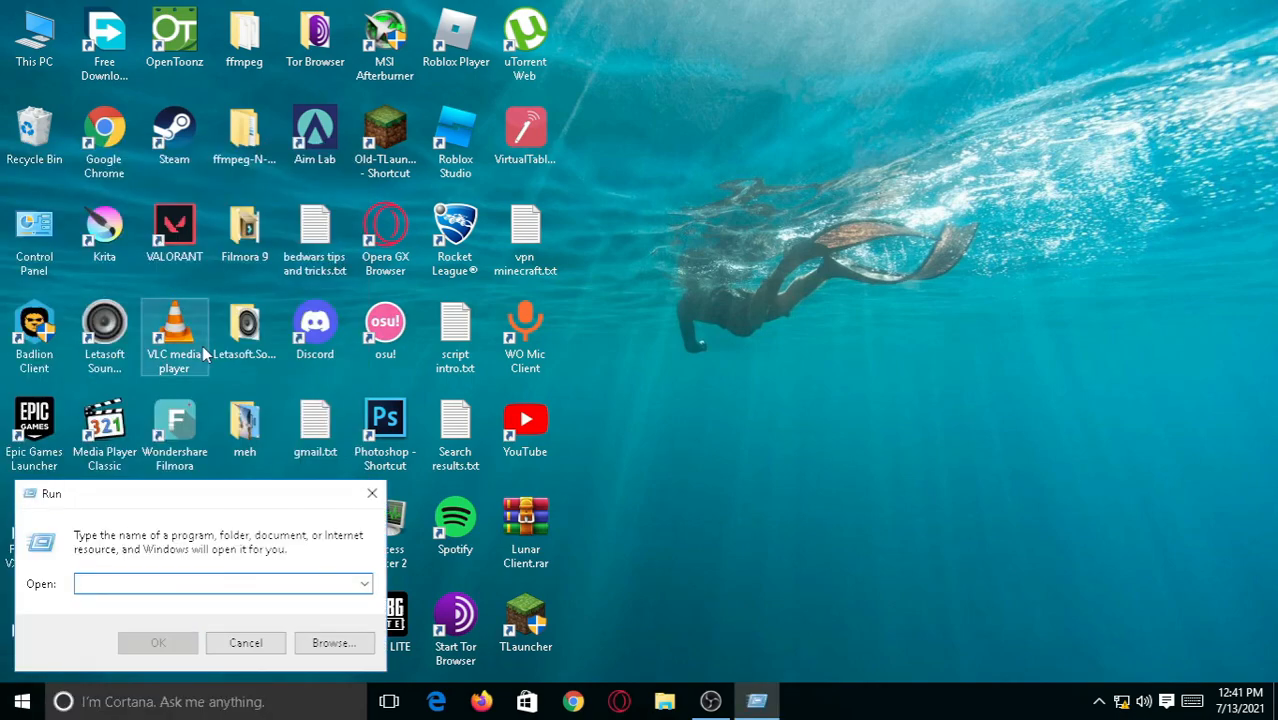
{"action": "type", "text": "%appdata%"}
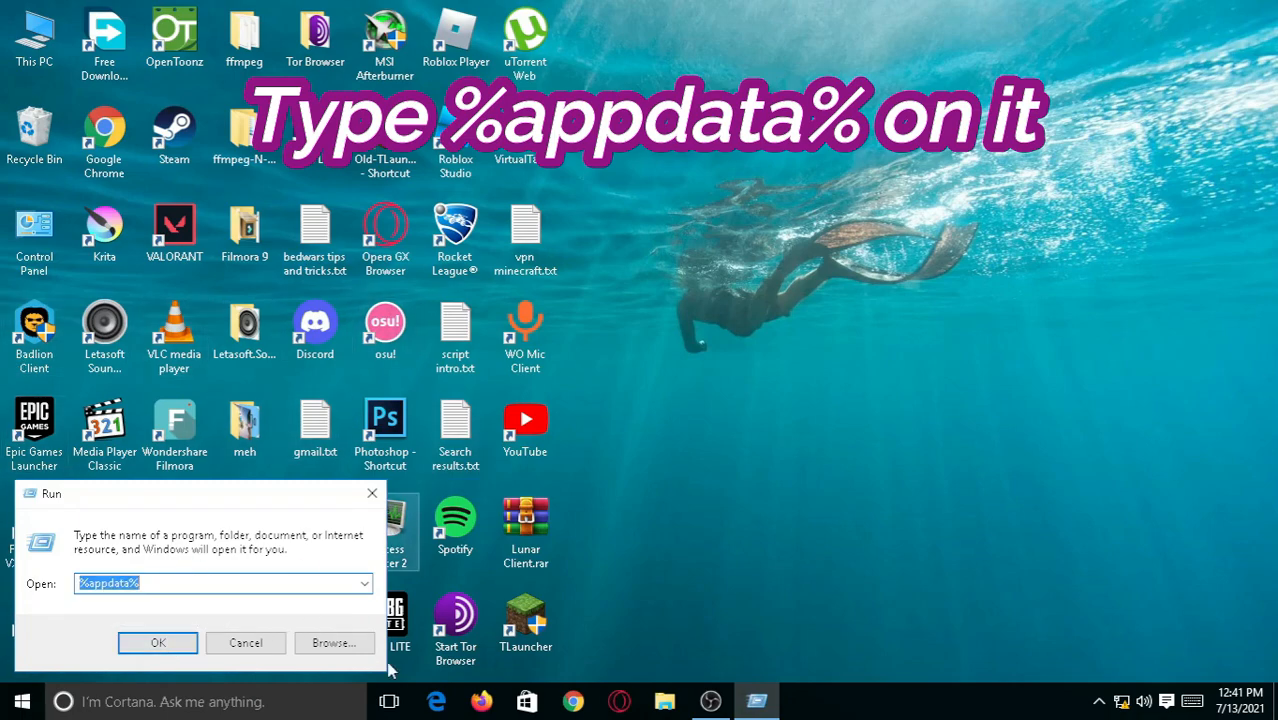
Open the Roaming folder, then browse into .minecraft and down to its versions folder
{"action": "left_click", "coordinate": [157, 642]}
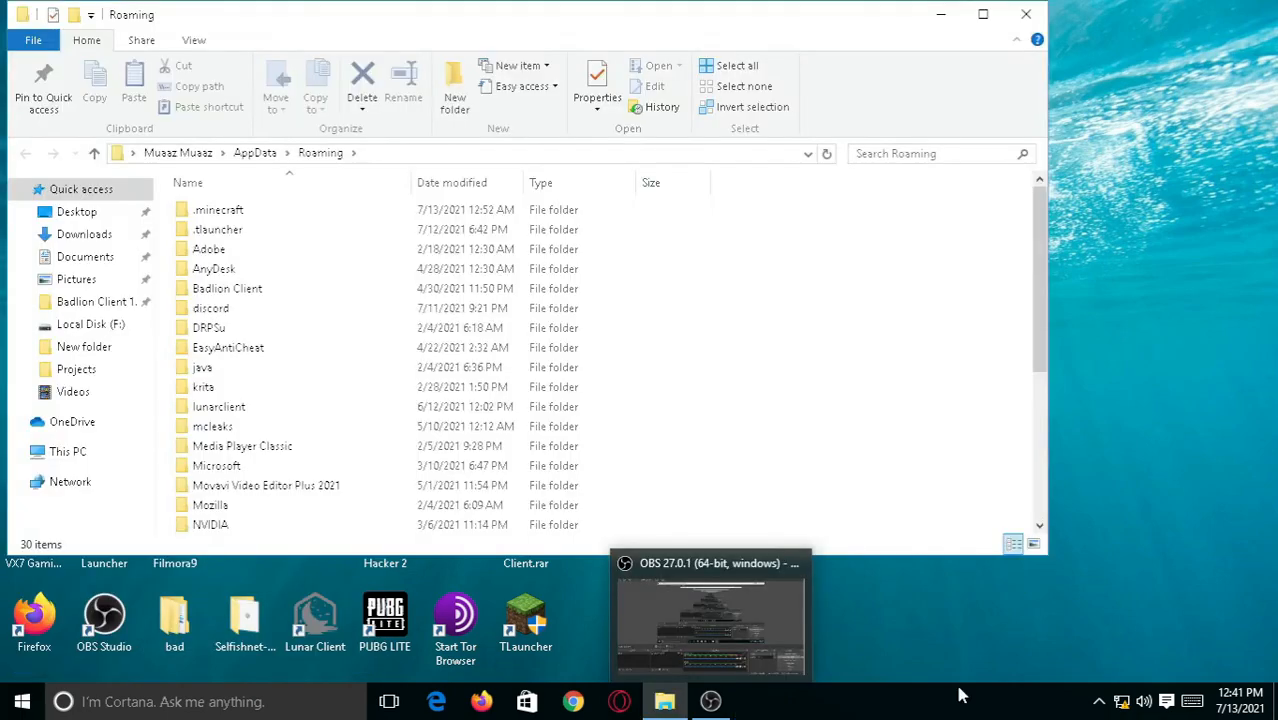
{"action": "left_click", "coordinate": [218, 209]}
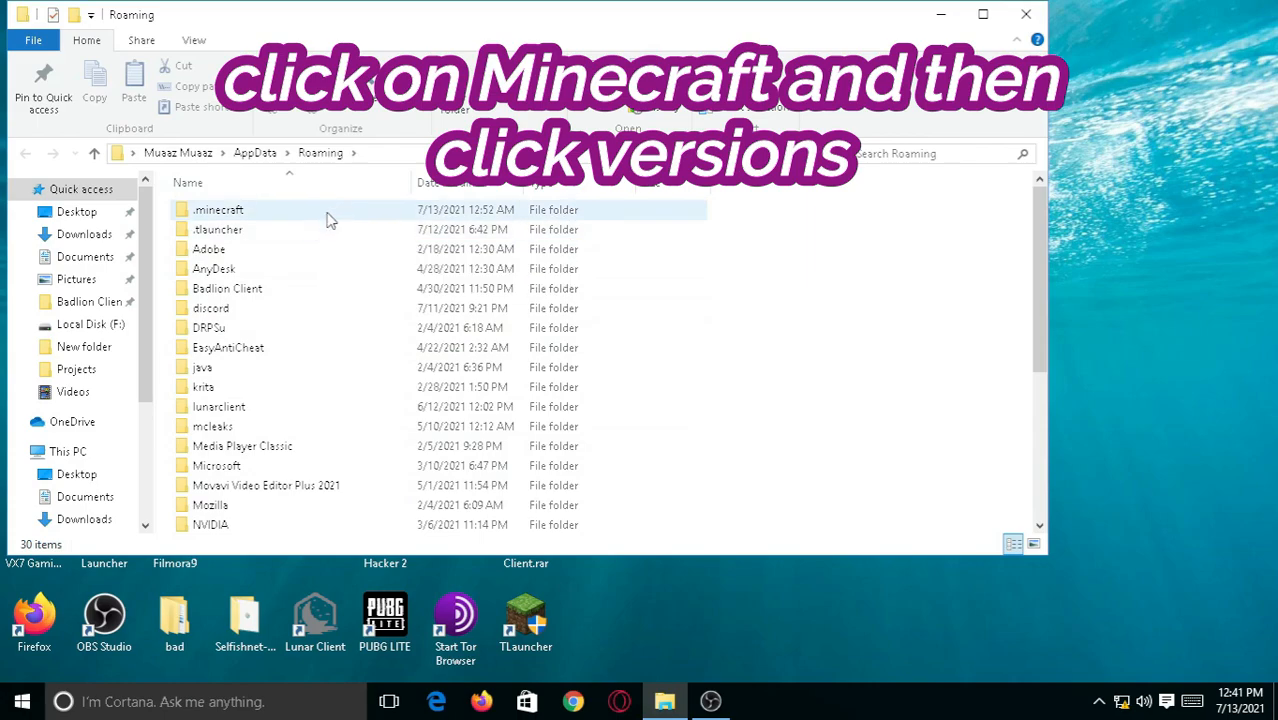
{"action": "double_click", "coordinate": [218, 209]}
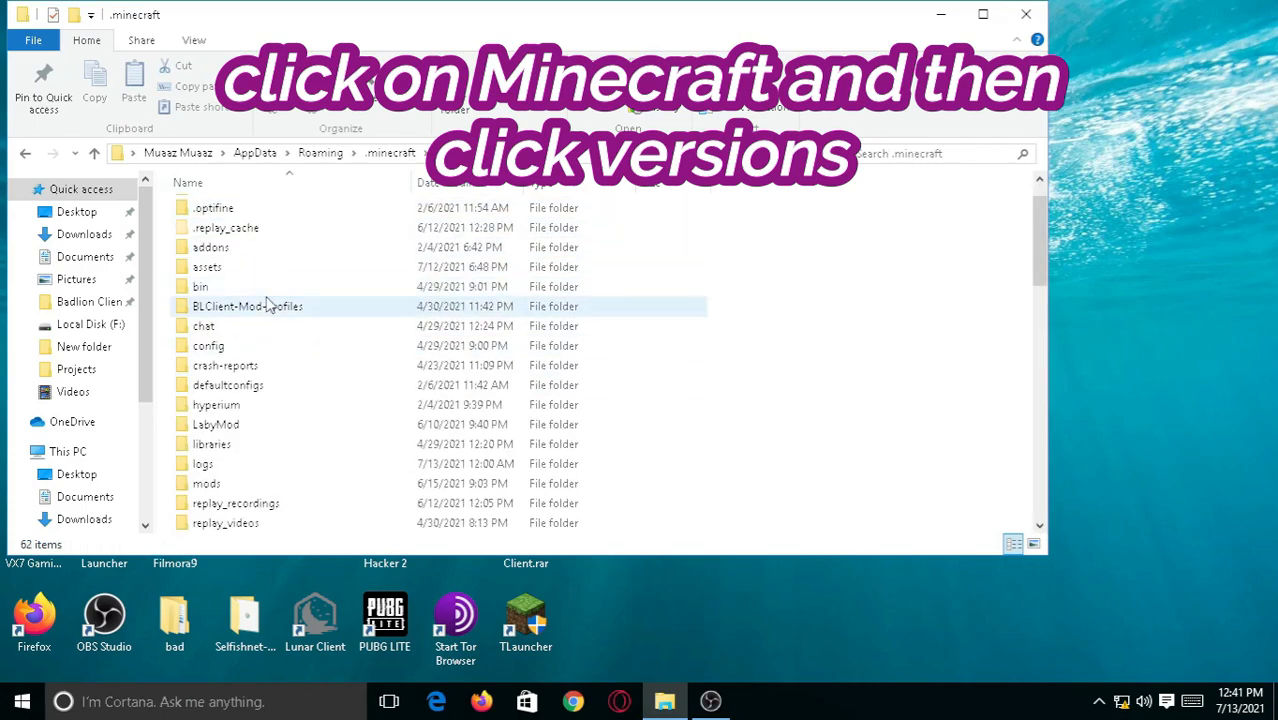
{"action": "scroll", "scroll_direction": "down", "scroll_amount": 3}
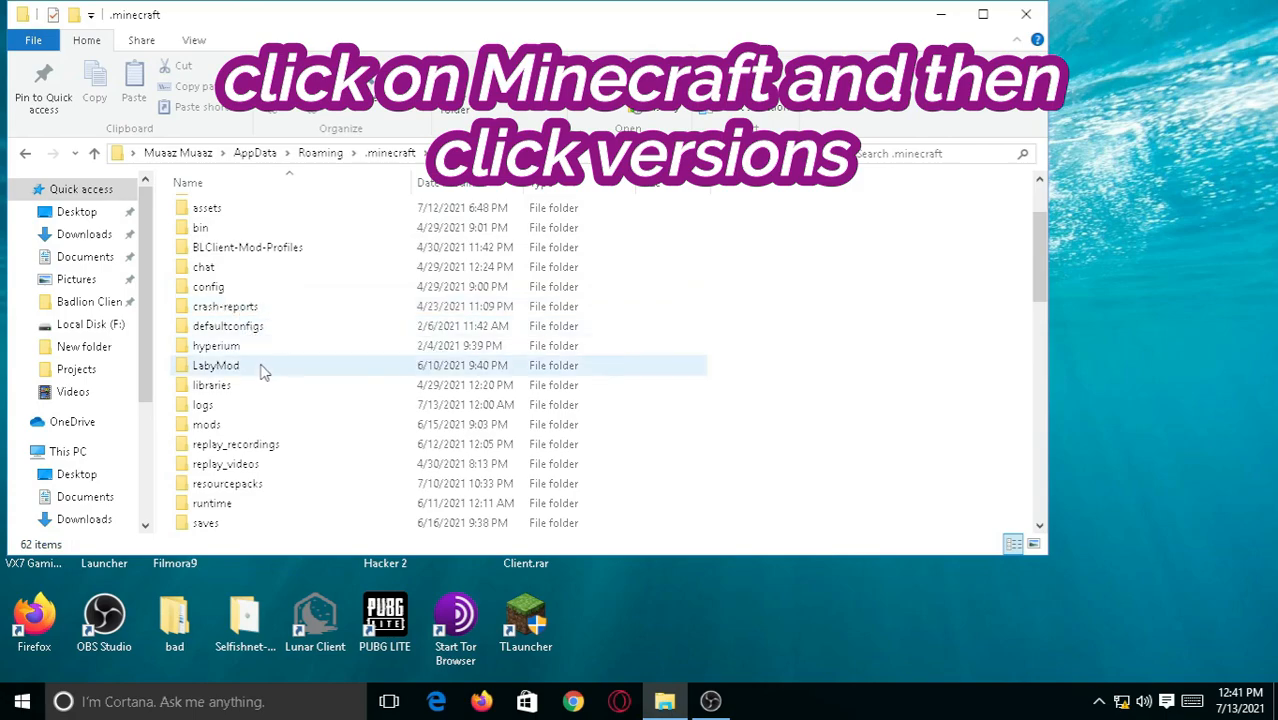
{"action": "scroll", "scroll_direction": "down", "scroll_amount": 3}
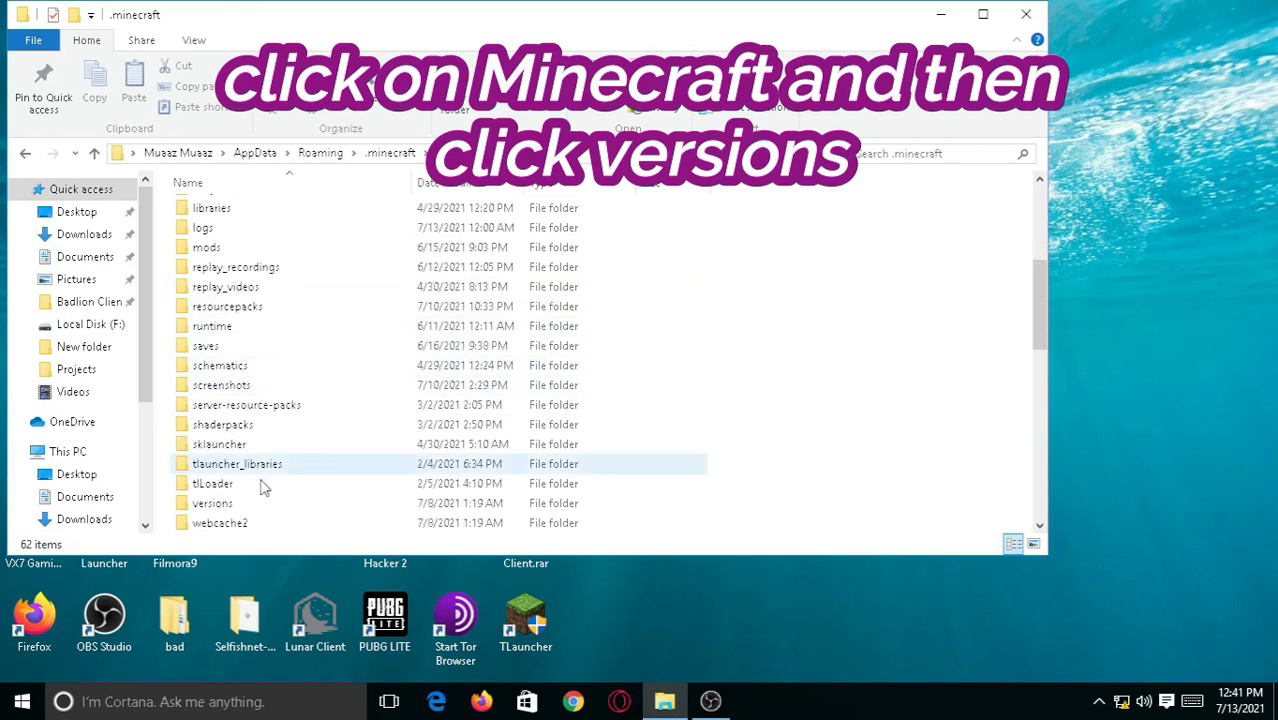
{"action": "double_click", "coordinate": [213, 503]}
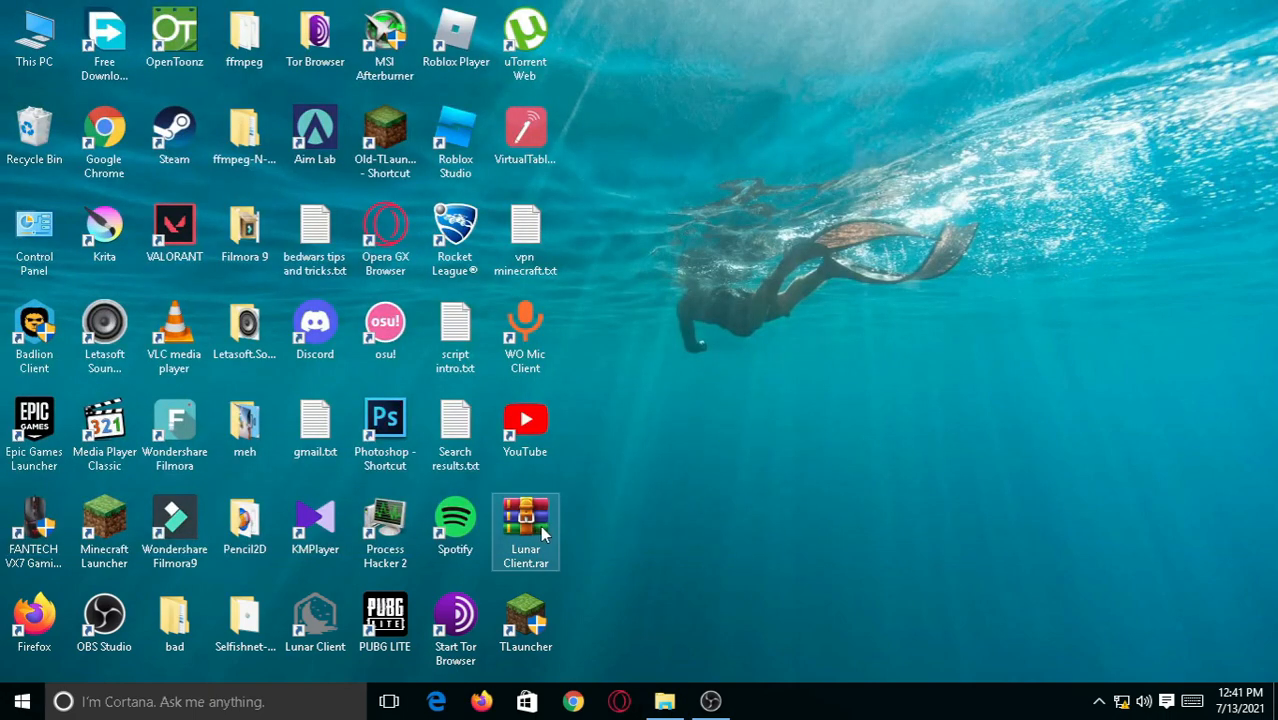
Copy Lunar Client.rar from the desktop into versions, replacing the existing file
{"action": "right_click", "coordinate": [525, 520]}
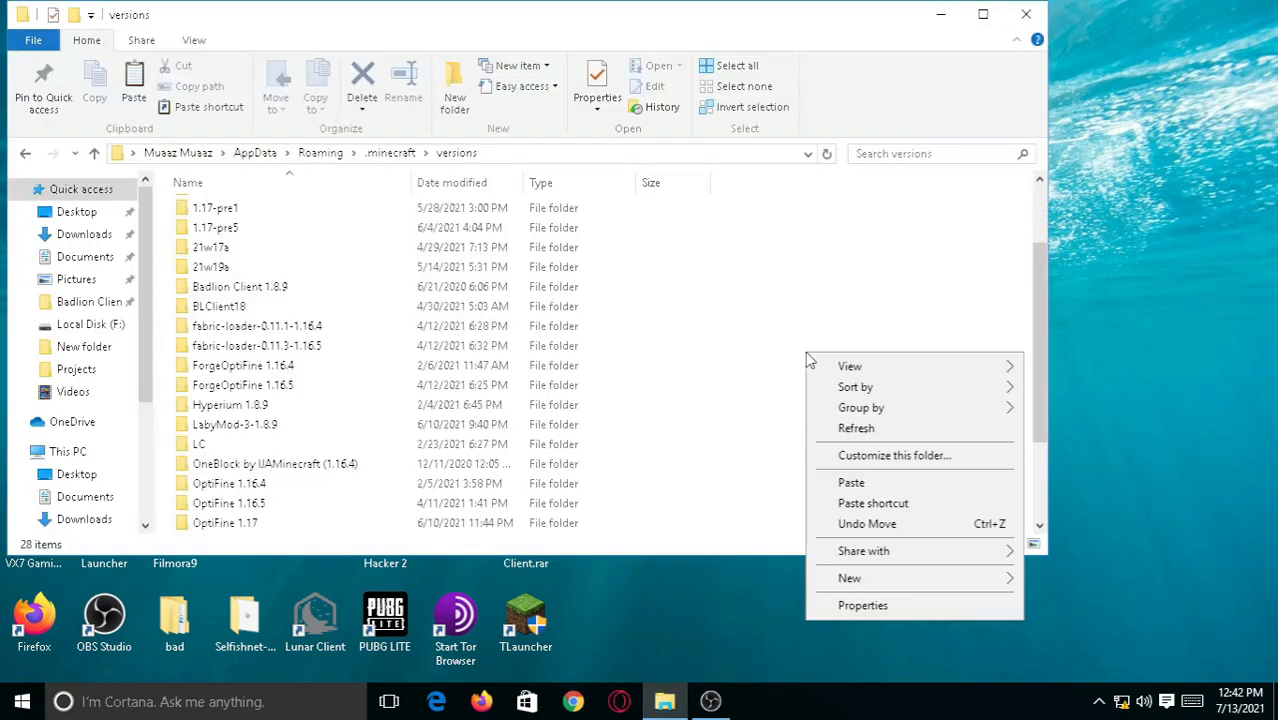
{"action": "left_click", "coordinate": [851, 482]}
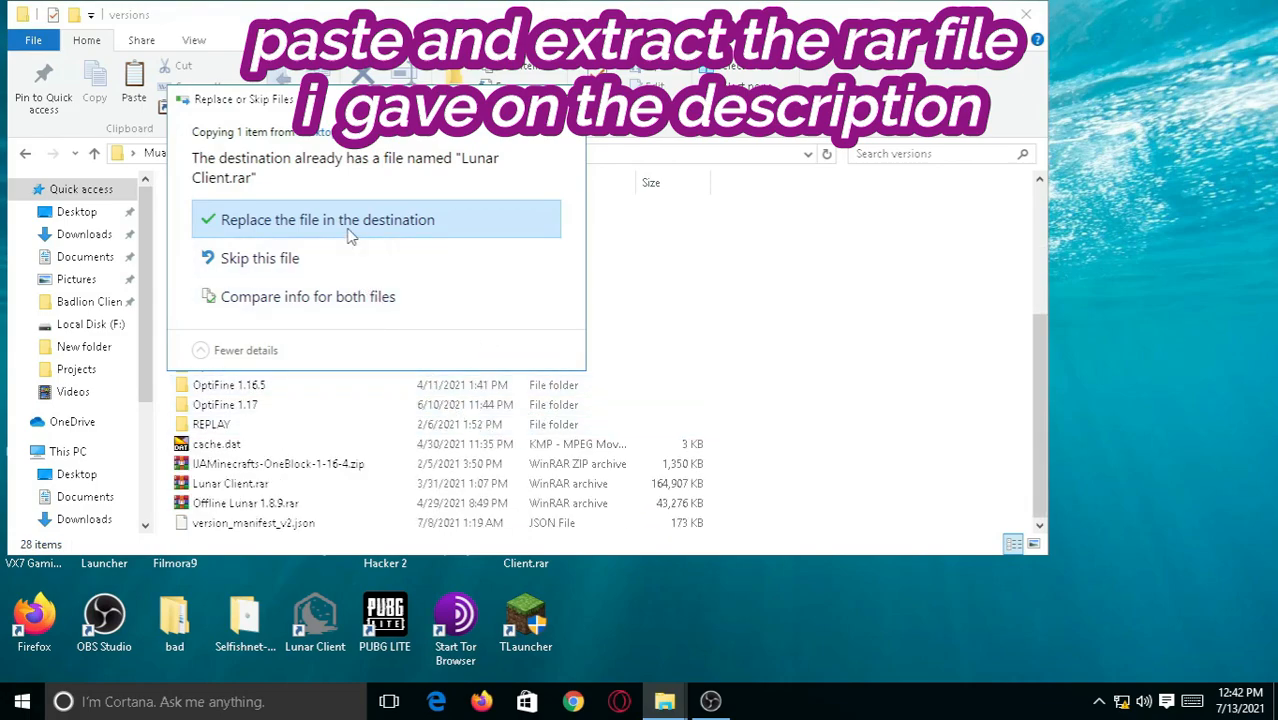
{"action": "left_click", "coordinate": [327, 219]}
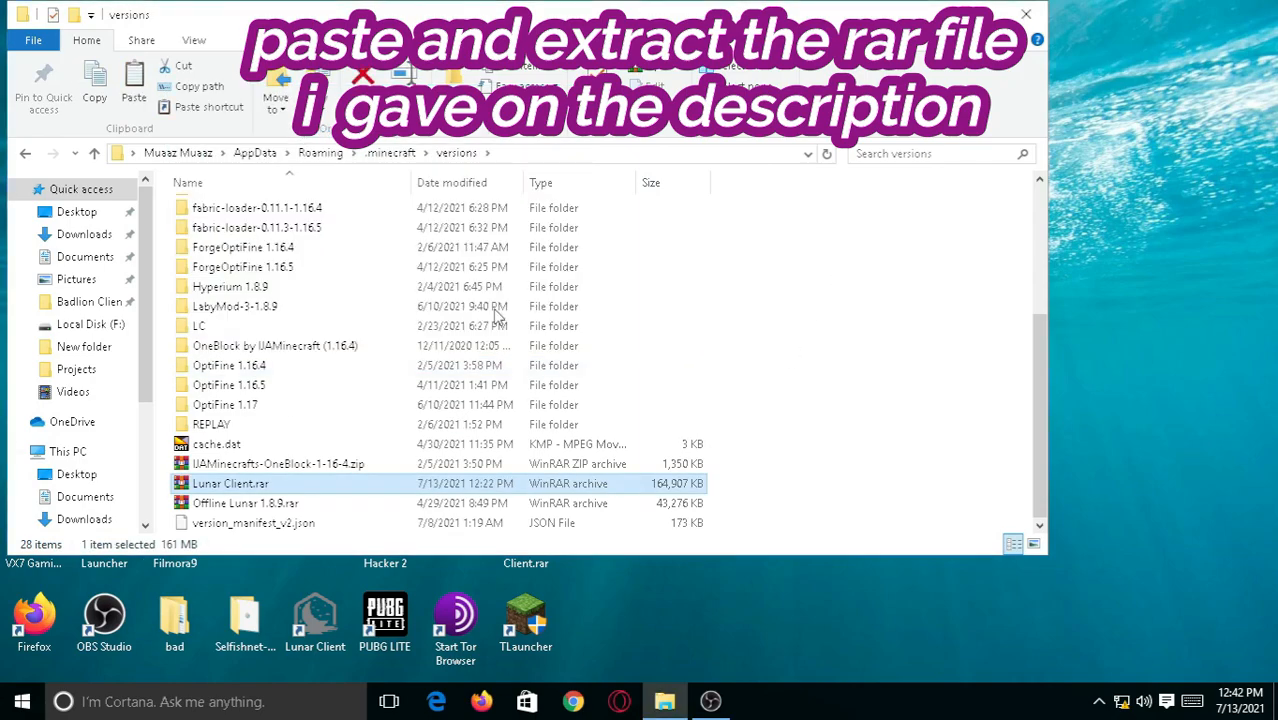
{"action": "mouse_move", "coordinate": [312, 492]}
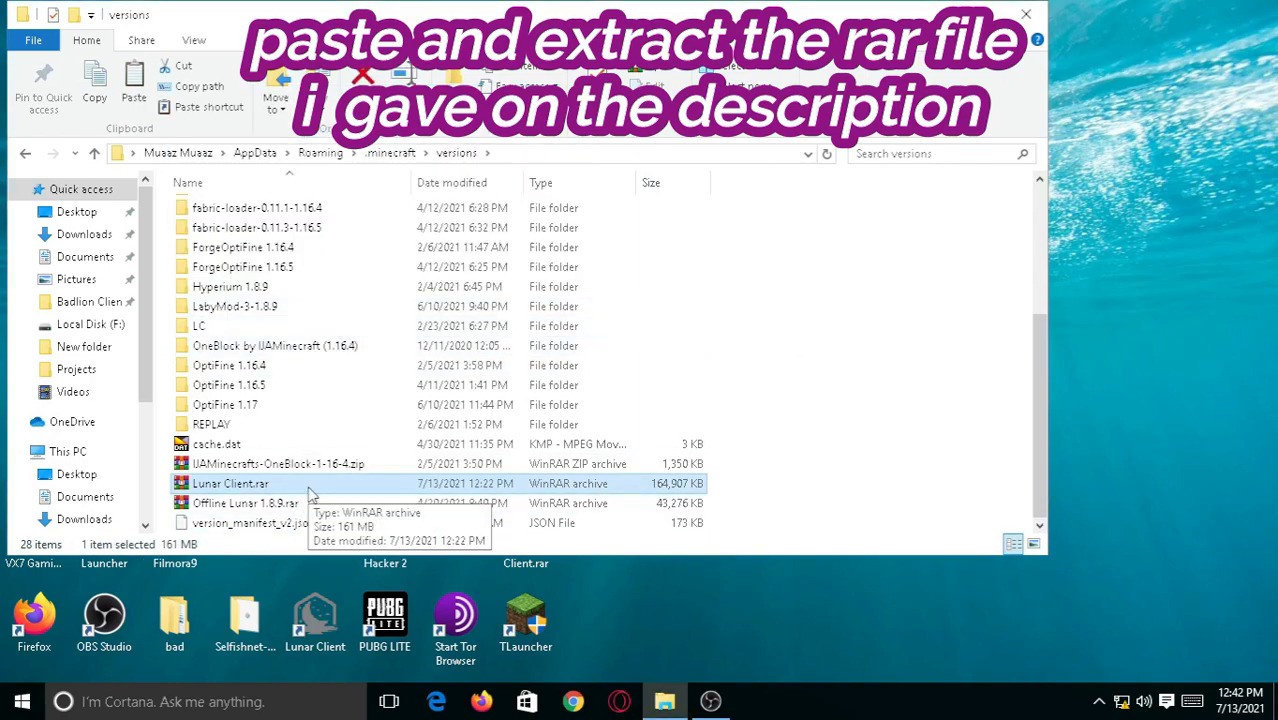
Preview Lunar Client.rar in WinRAR, then Extract Here to unpack LC into versions
{"action": "double_click", "coordinate": [230, 483]}
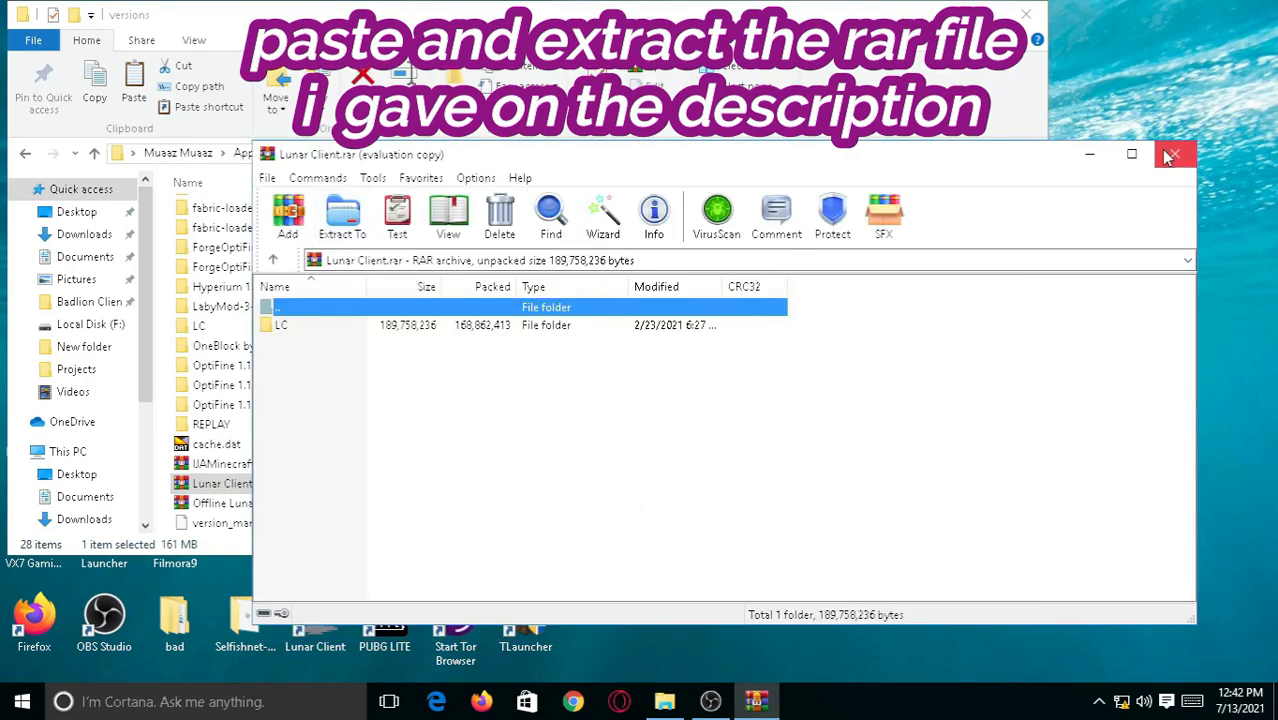
{"action": "right_click", "coordinate": [230, 483]}
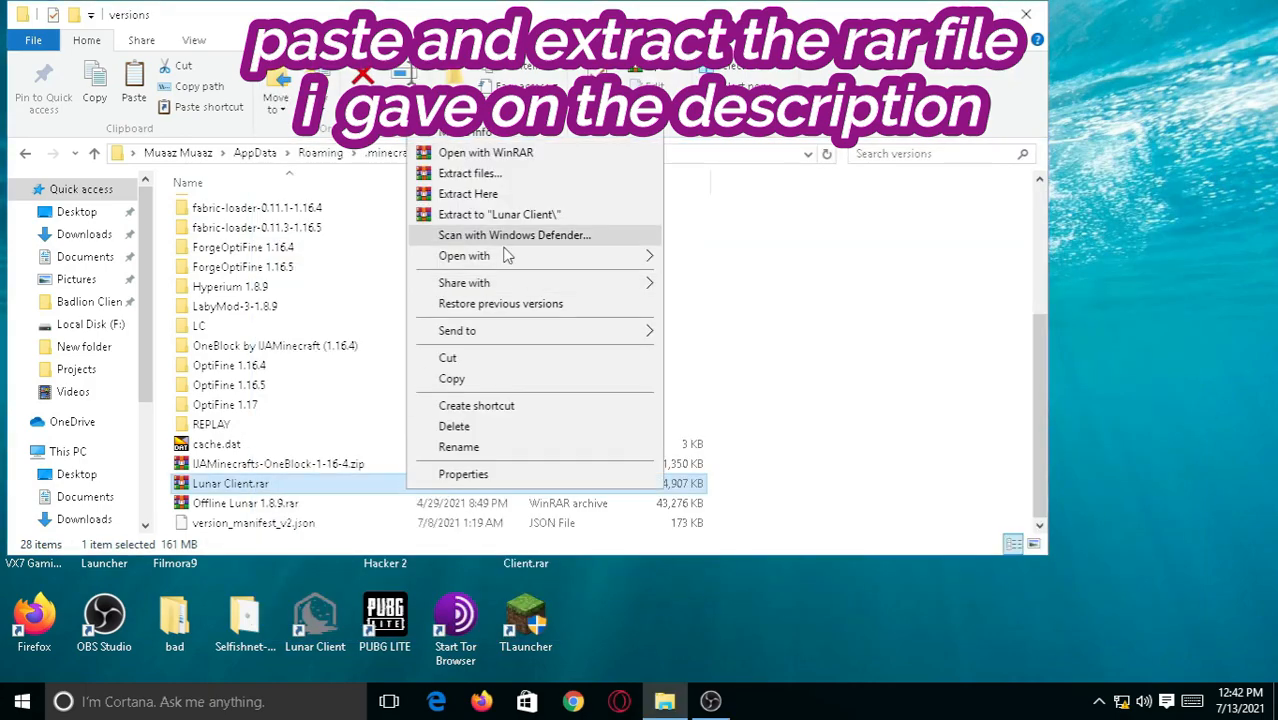
{"action": "left_click", "coordinate": [499, 214]}
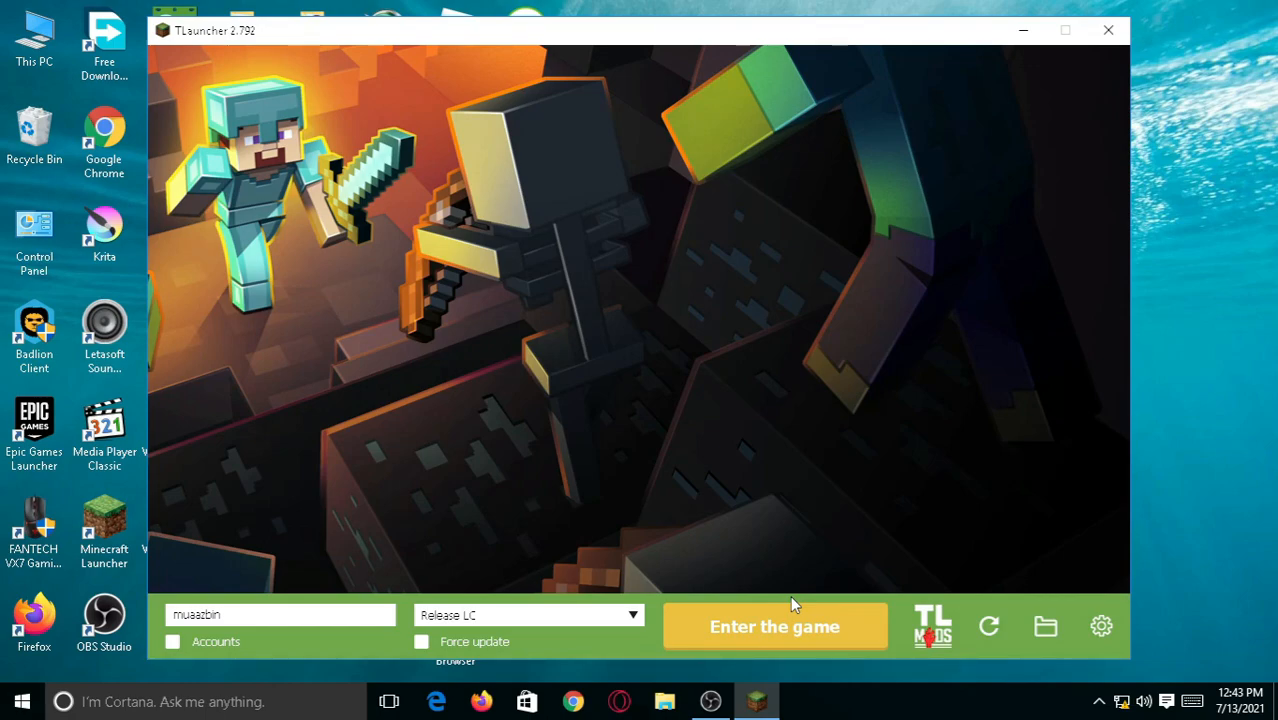
Start Release LC with TLauncher's Enter the game button
{"action": "left_click", "coordinate": [774, 626]}
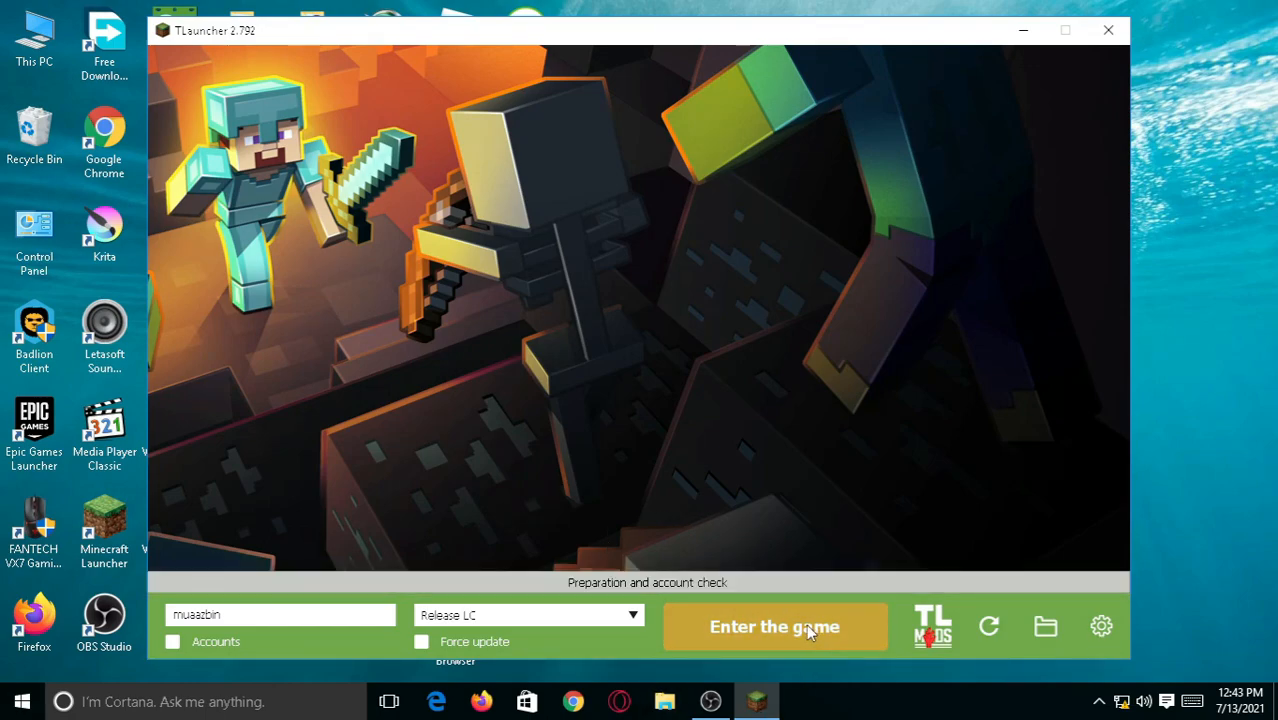
{"action": "left_click", "coordinate": [774, 626]}
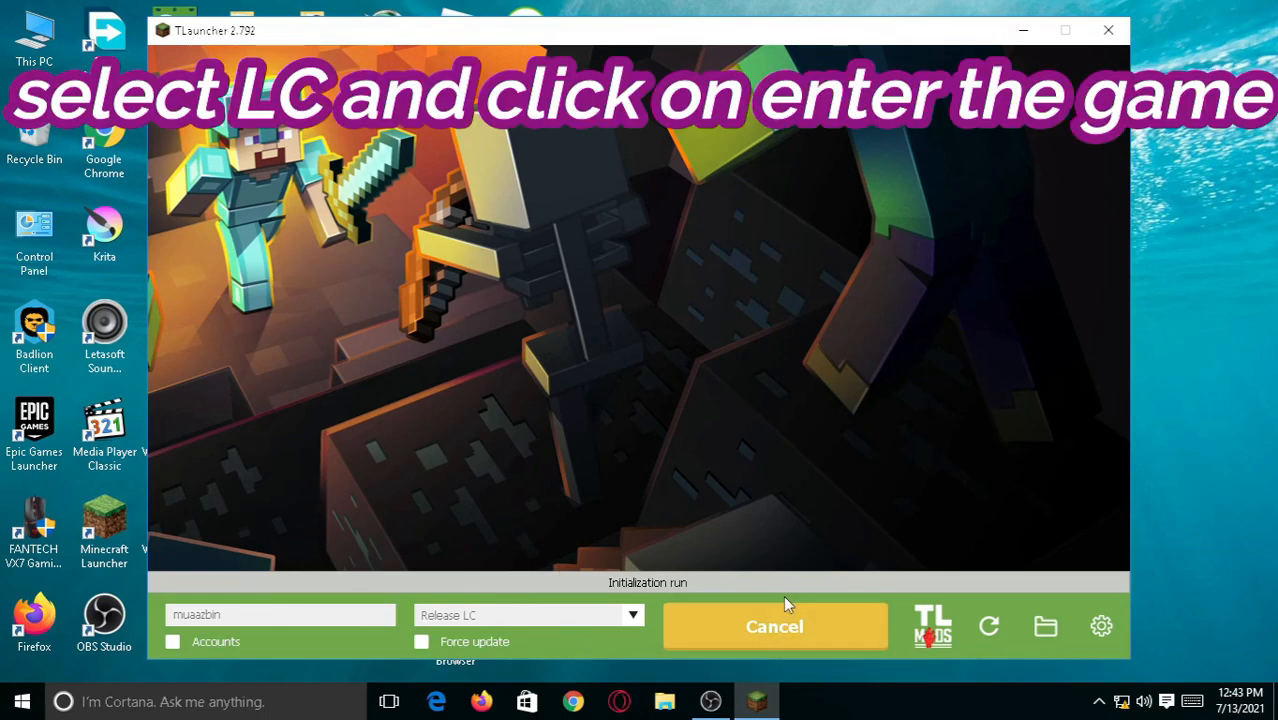
{"action": "mouse_move", "coordinate": [790, 575]}
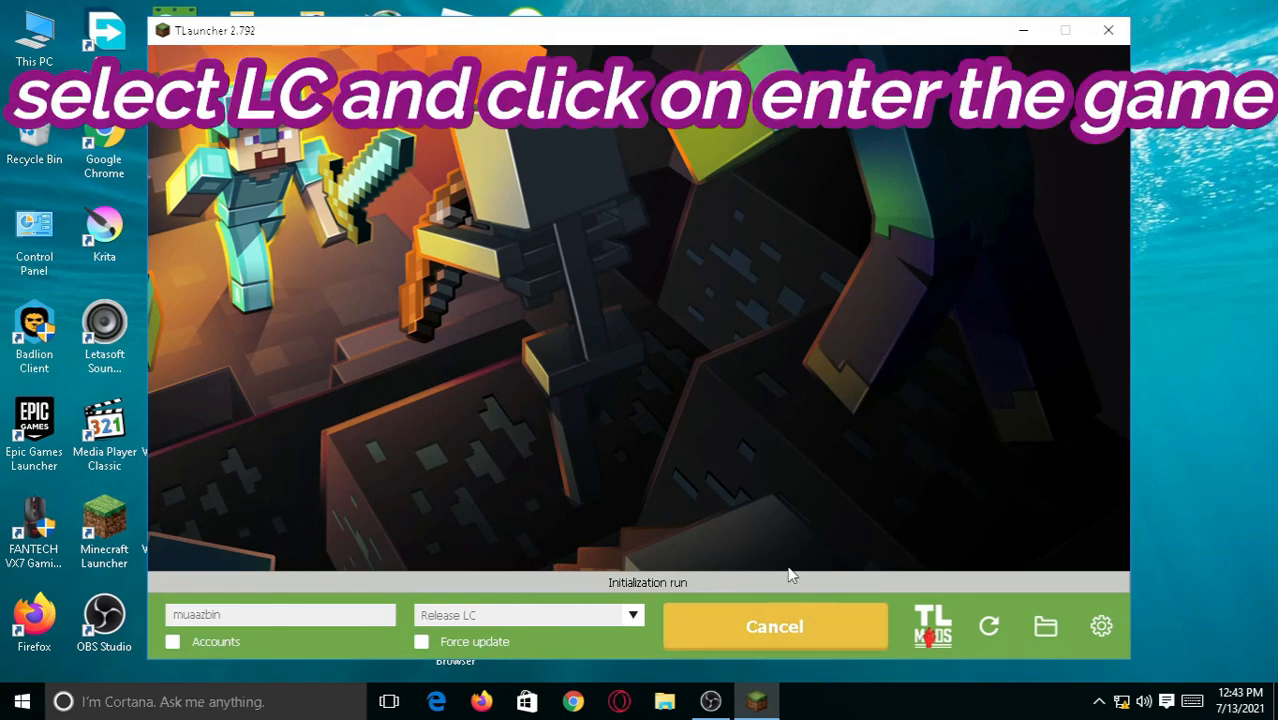
{"action": "mouse_move", "coordinate": [738, 528]}
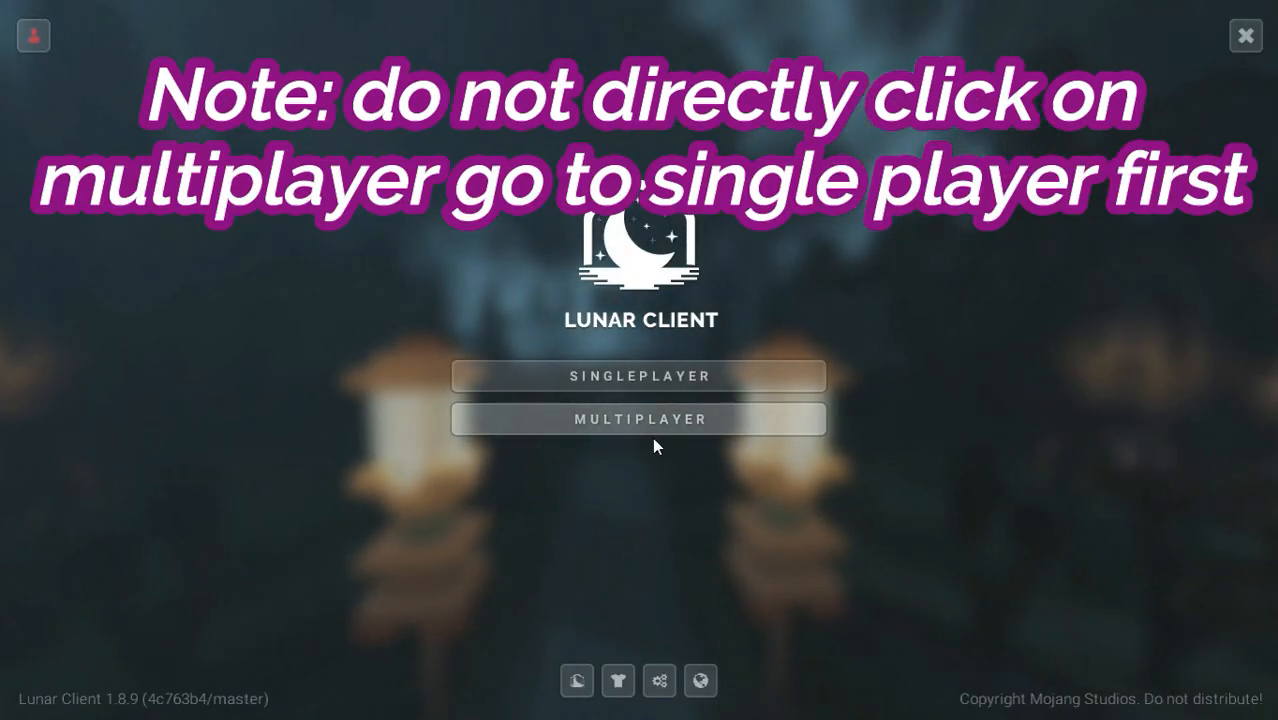
Load a world from the Singleplayer list, swing in-game, then pause with Esc
{"action": "left_click", "coordinate": [639, 375]}
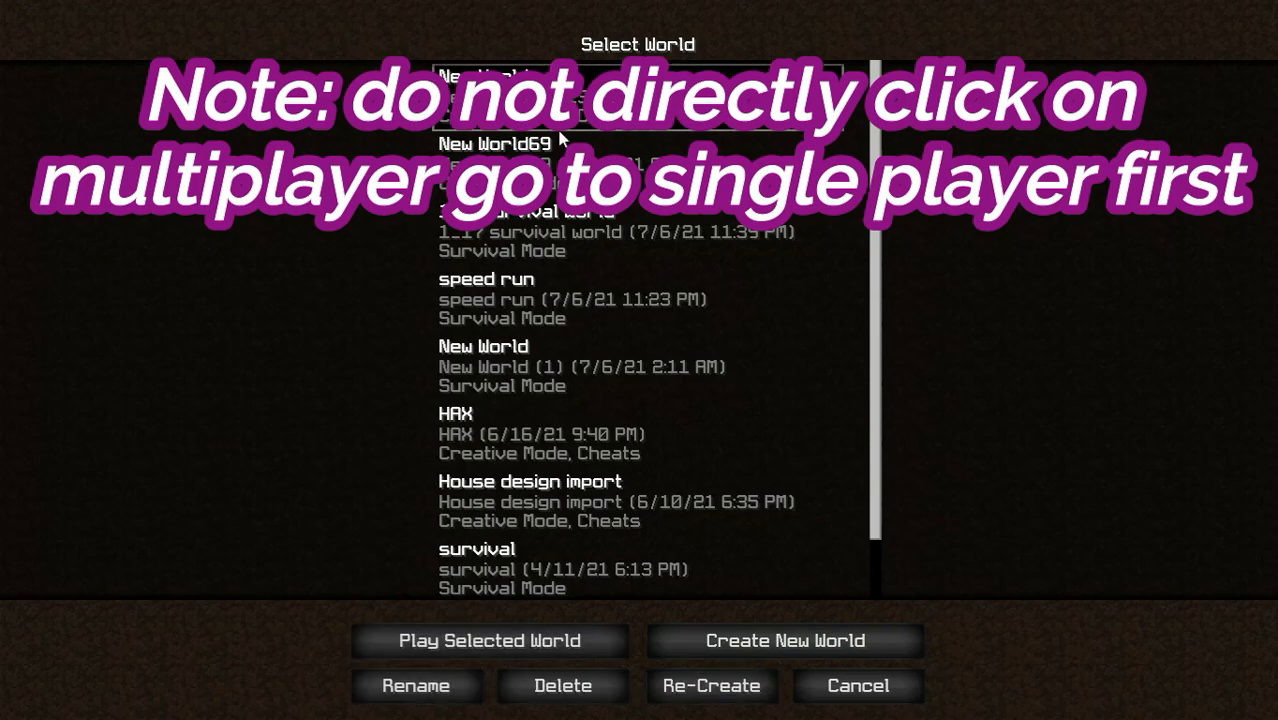
{"action": "left_click", "coordinate": [489, 641]}
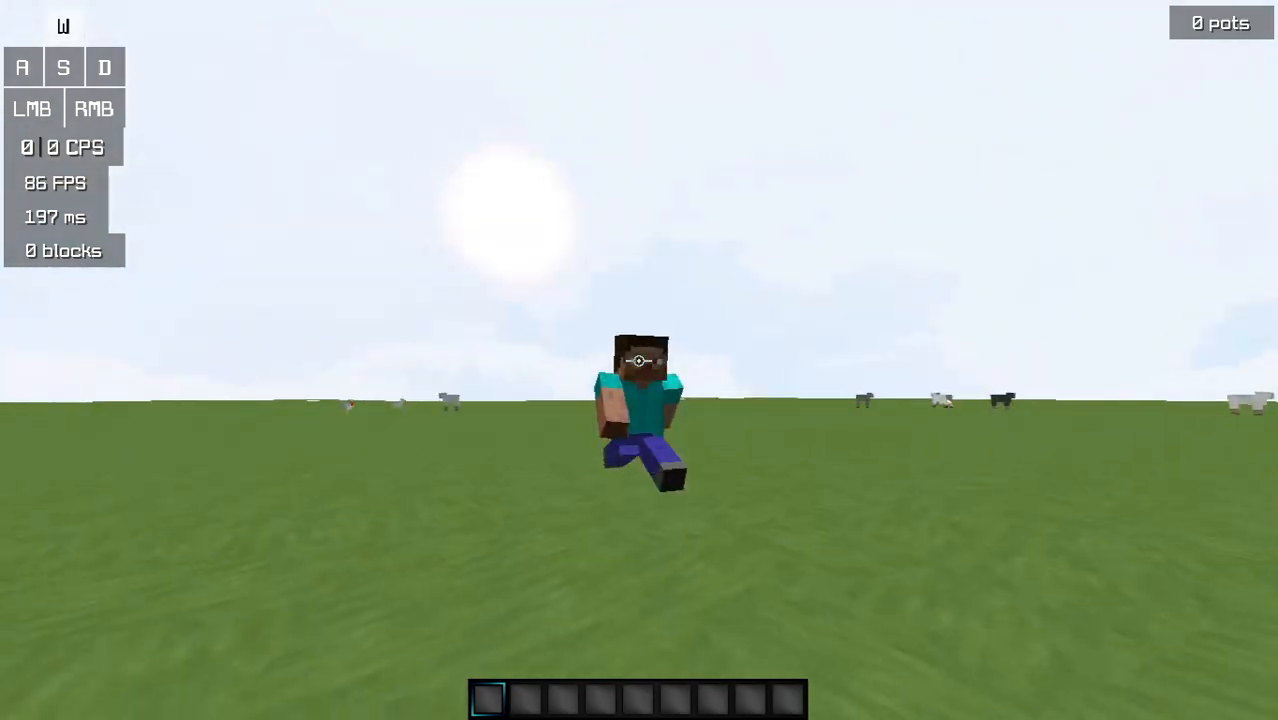
{"action": "left_click", "coordinate": [32, 108]}
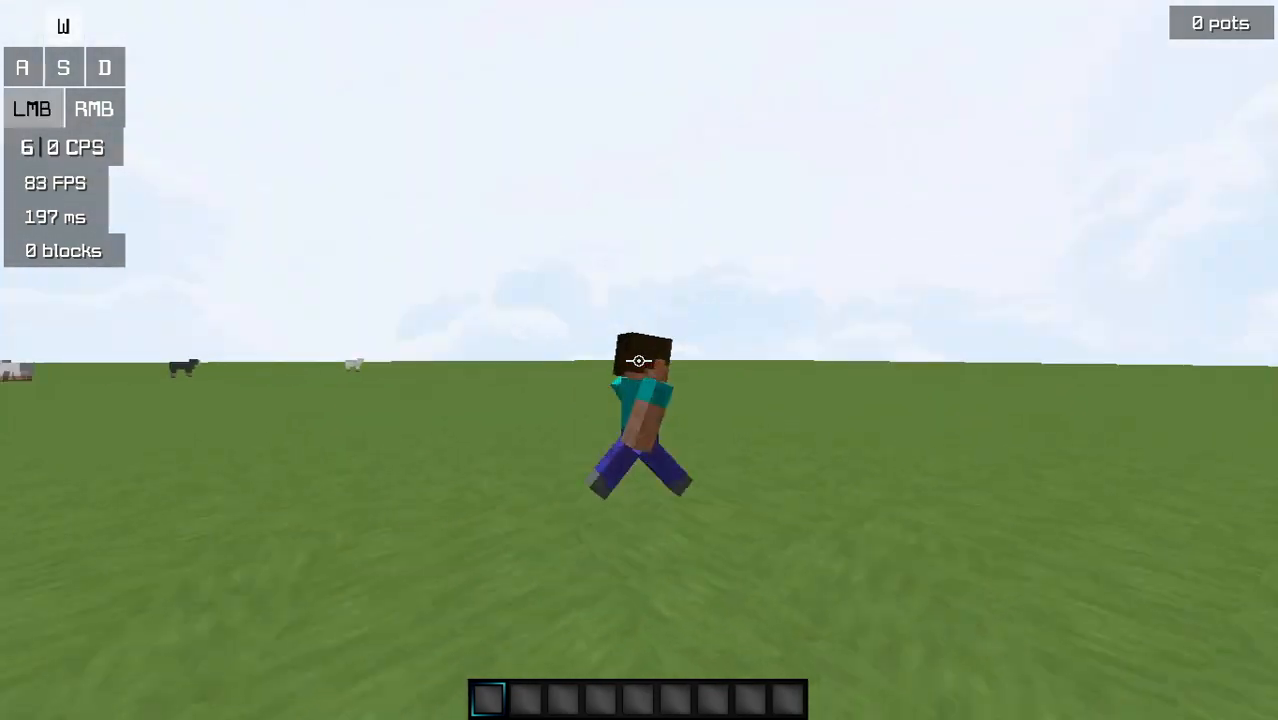
{"action": "key", "text": "Escape"}
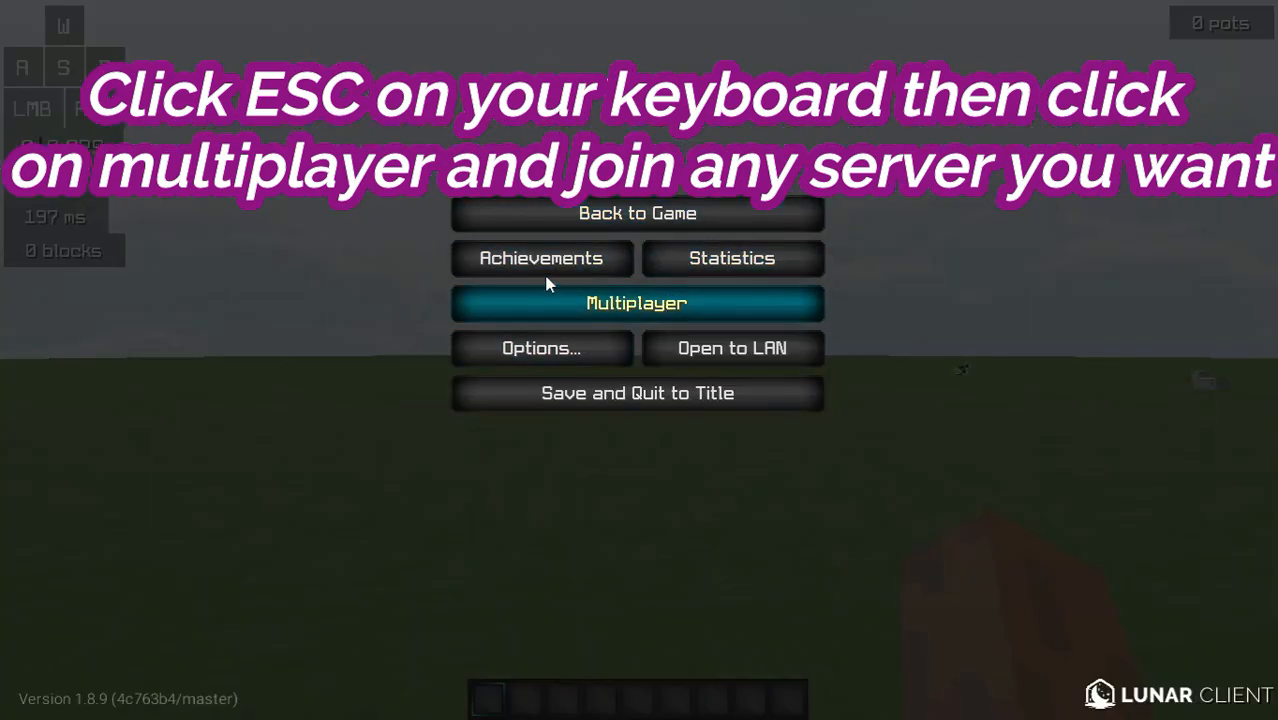
Open the Multiplayer server list from the pause menu
{"action": "left_click", "coordinate": [637, 303]}
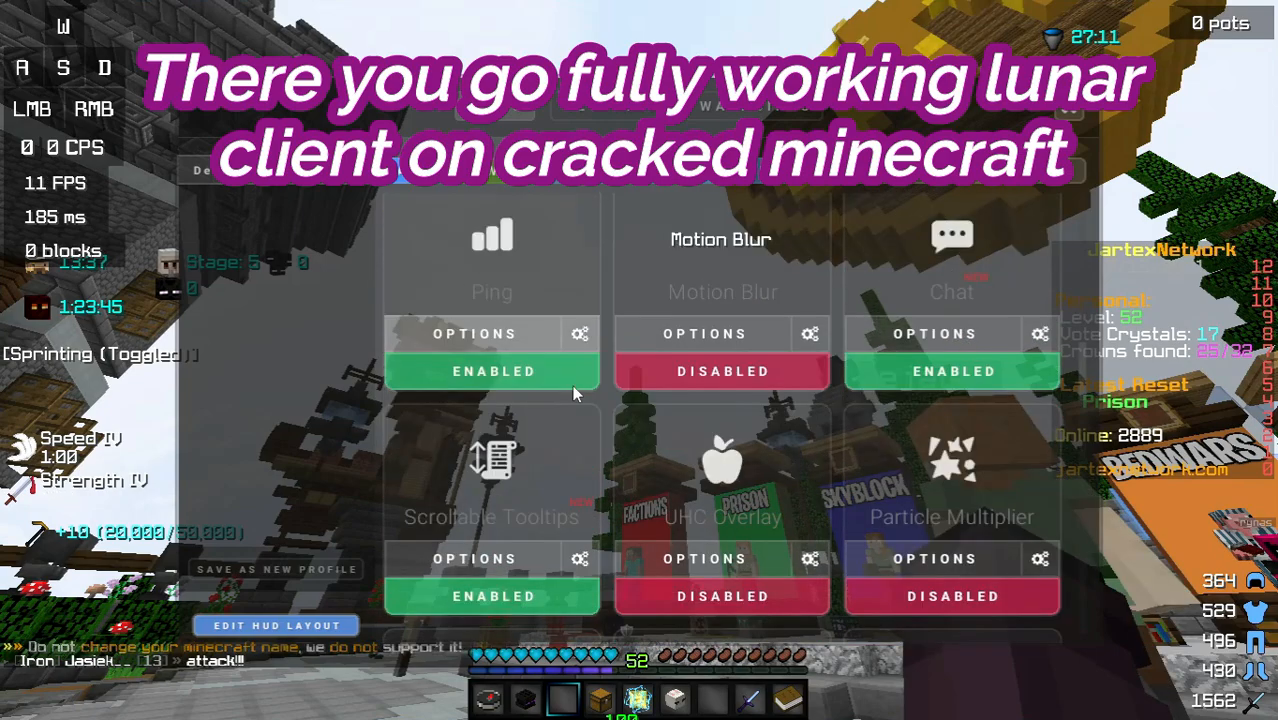
Scroll down the Lunar mods list, then close it with the X
{"action": "scroll", "scroll_direction": "down", "scroll_amount": 3}
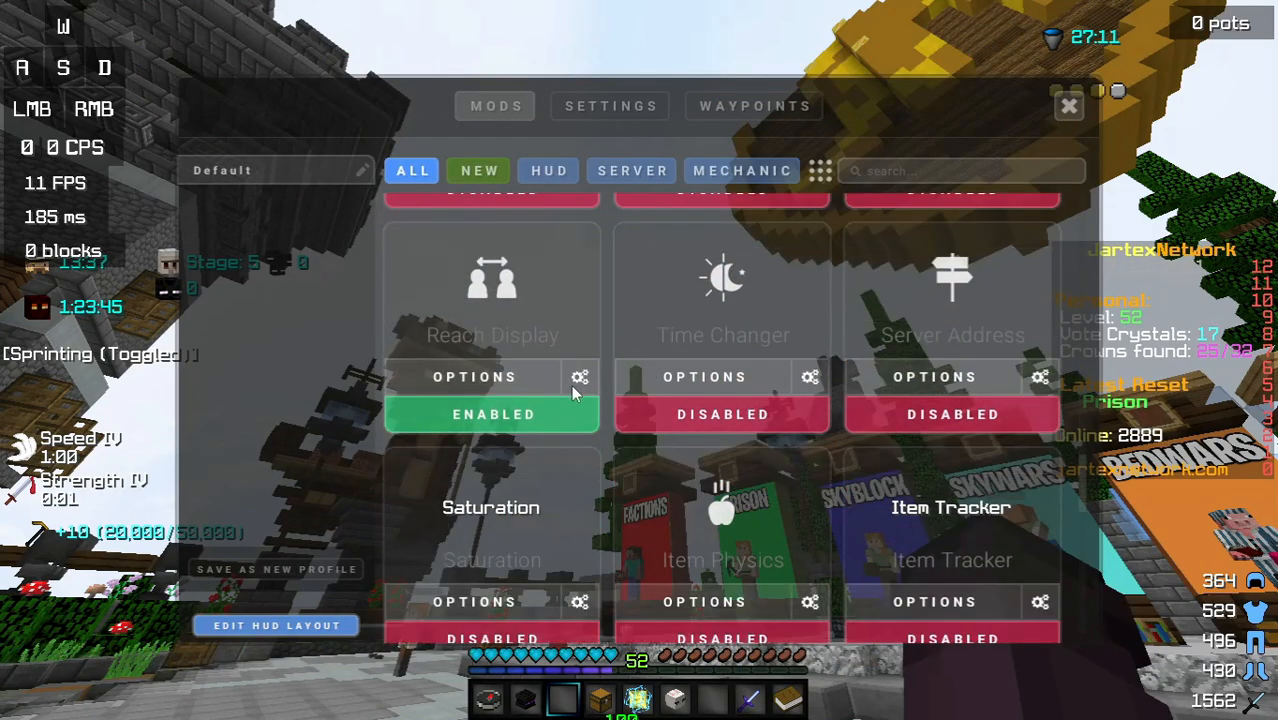
{"action": "scroll", "scroll_direction": "down", "scroll_amount": 3}
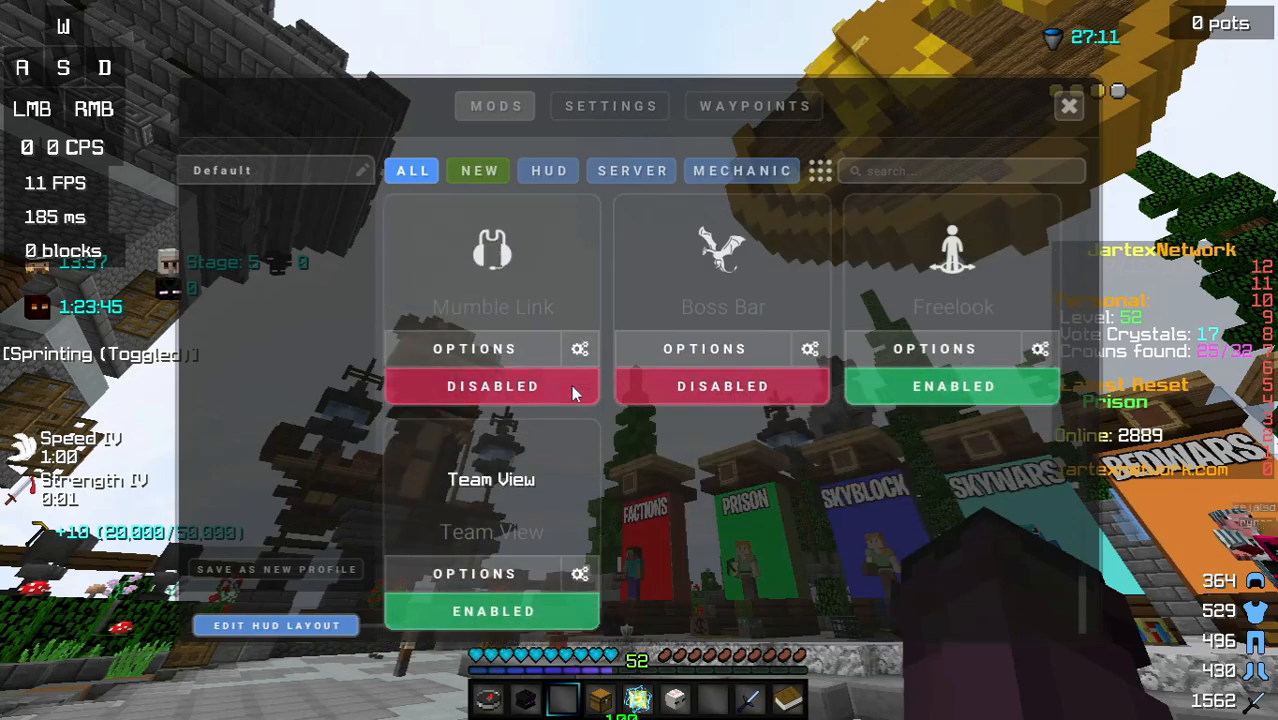
{"action": "left_click", "coordinate": [1068, 107]}
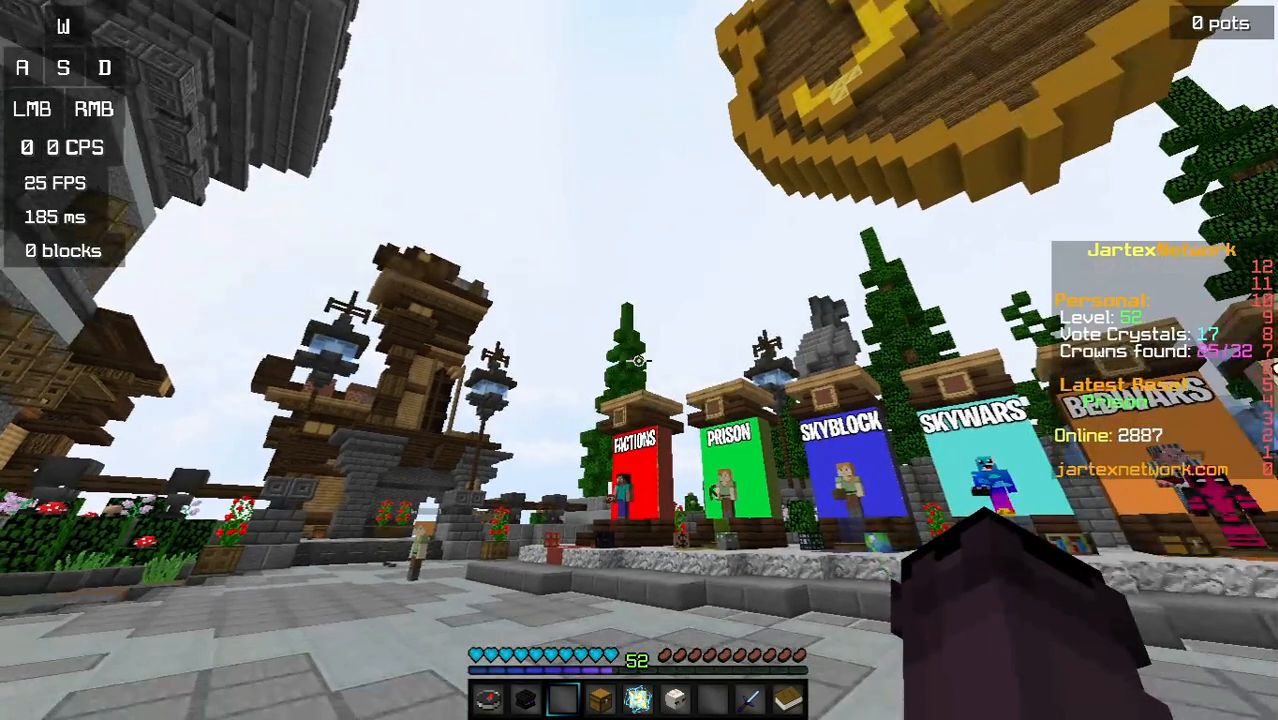